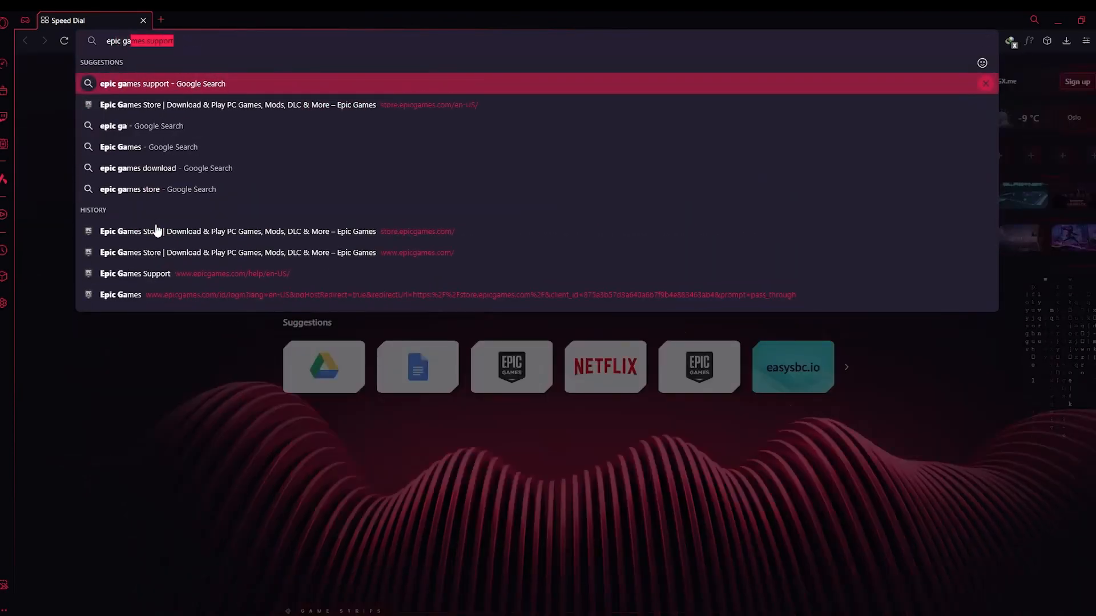
Run the Google search for 'epic games support' from the address-bar suggestion
click(164, 83)
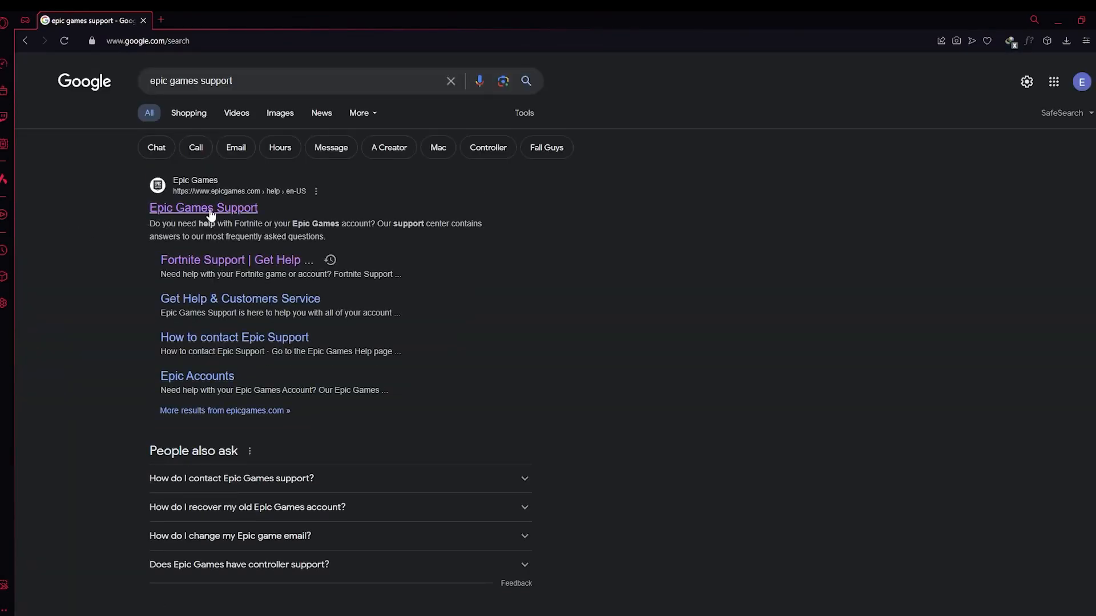
Reach the Fortnite support request form via Epic Games Support, Fortnite, then Contact Us
click(203, 208)
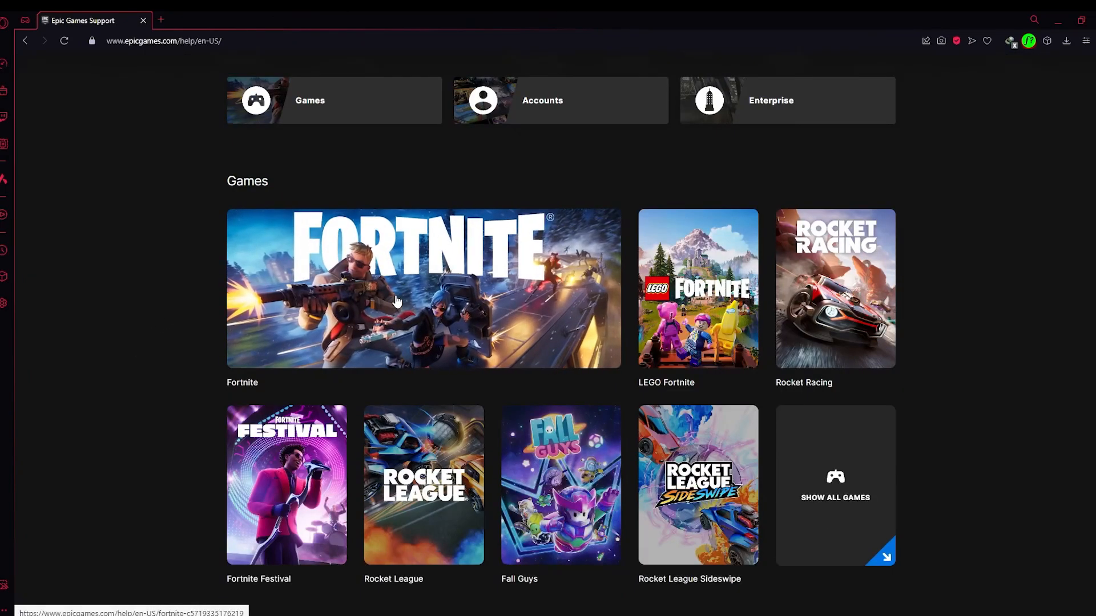
click(422, 287)
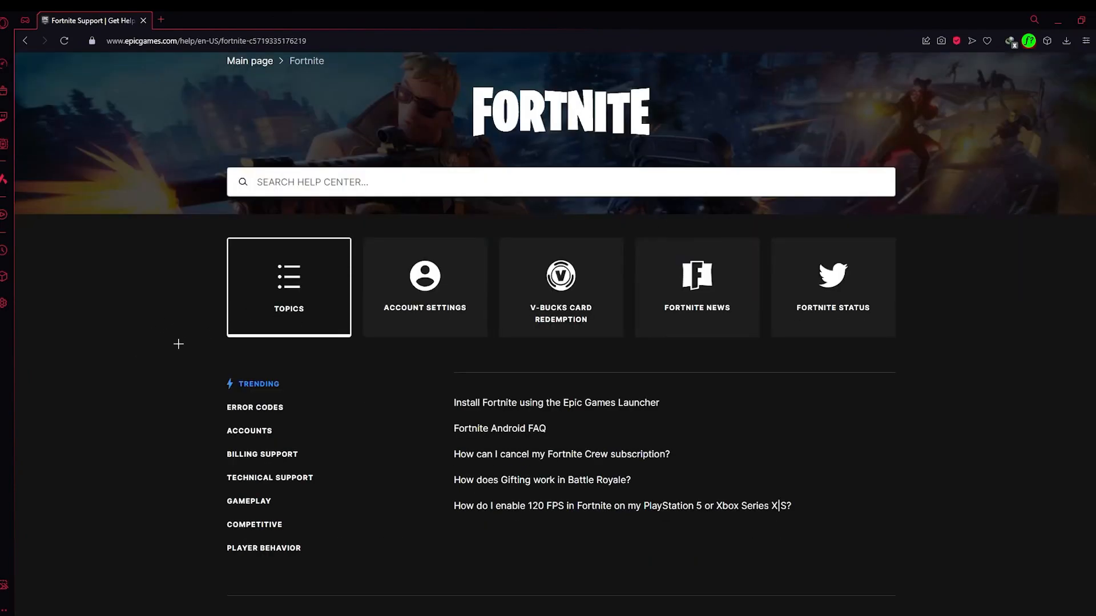
scroll(down, 3)
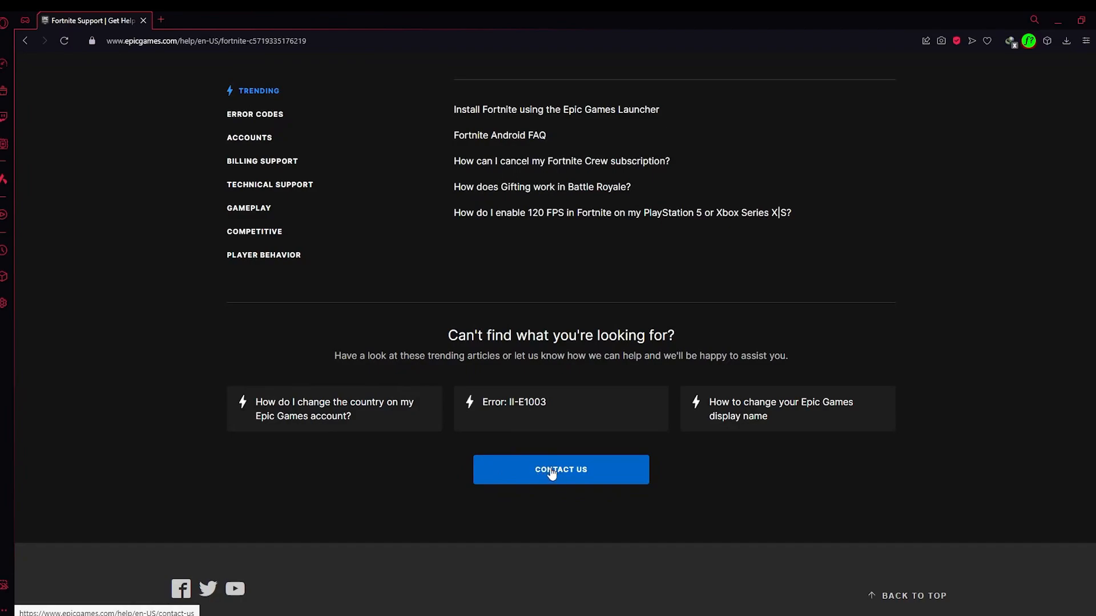
mouse_move(570, 476)
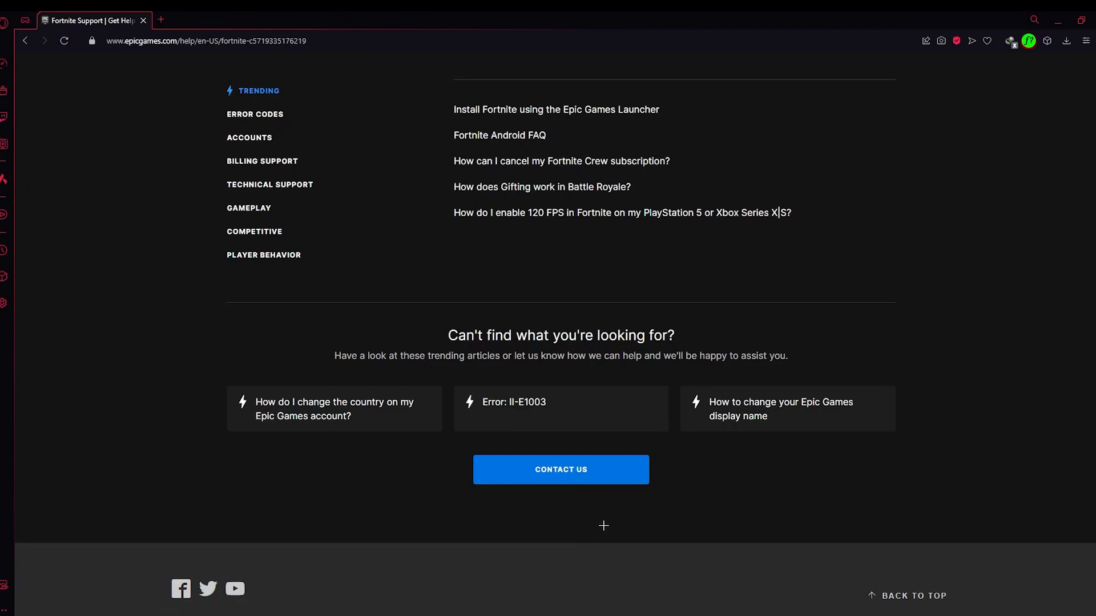
mouse_move(582, 481)
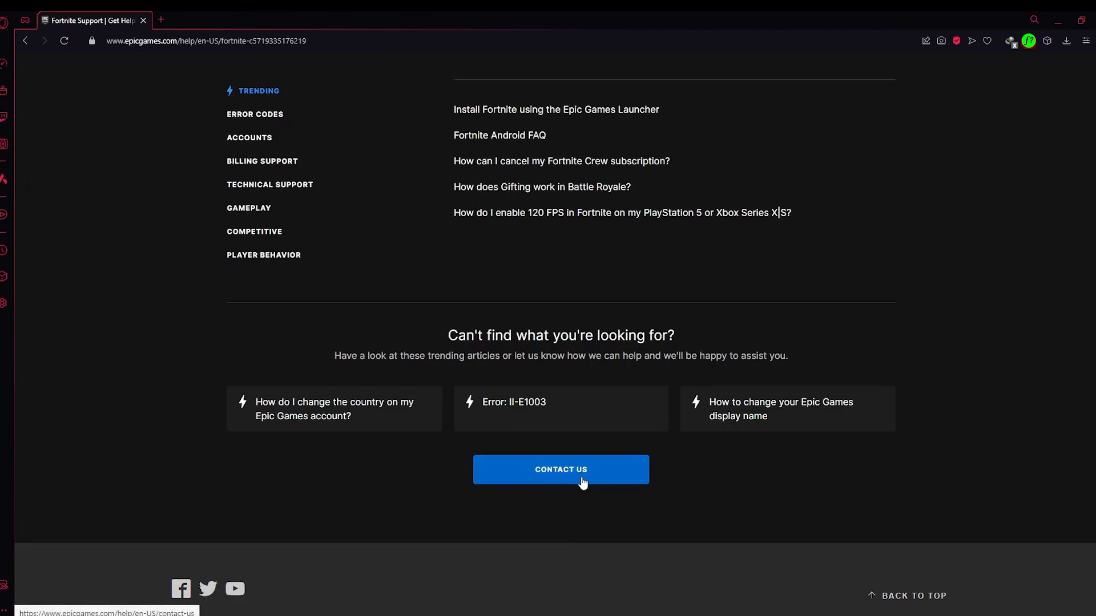
mouse_move(556, 476)
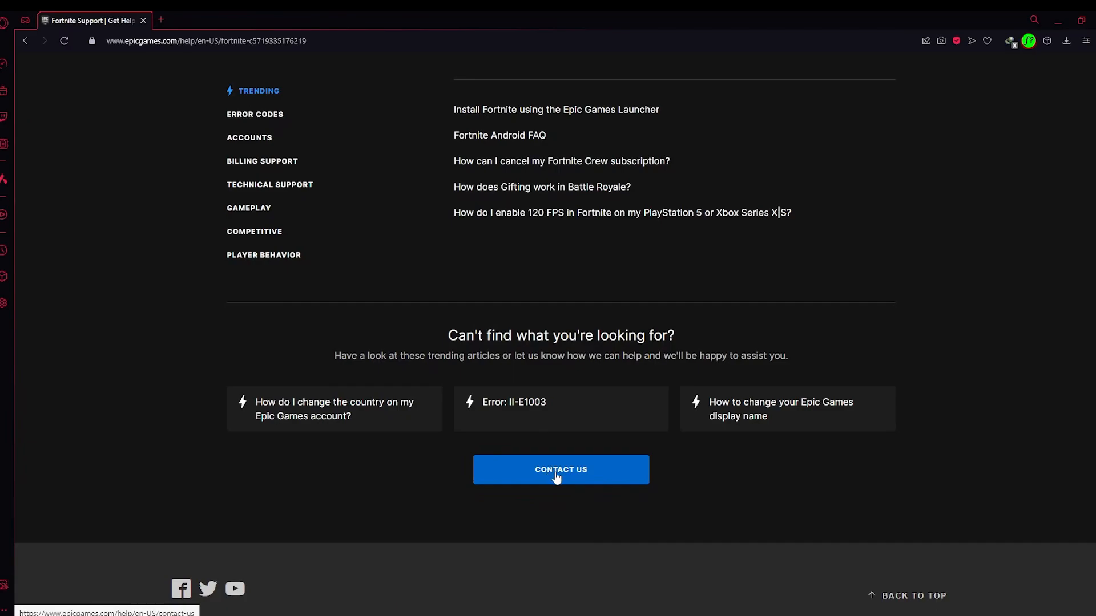
click(560, 469)
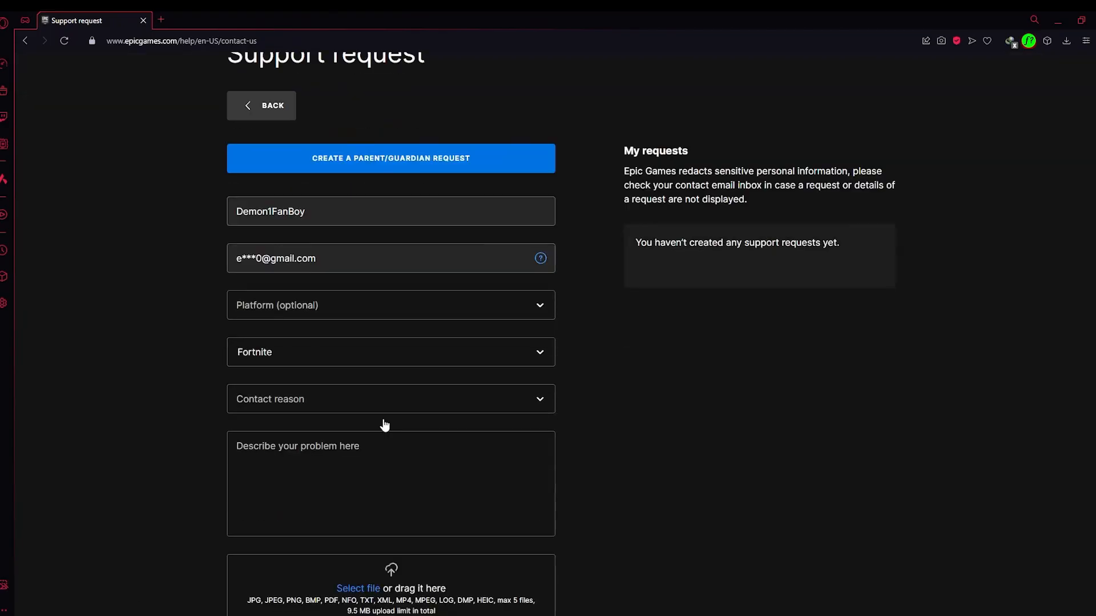
Choose PlayStation as the platform for the Fortnite support request
click(390, 305)
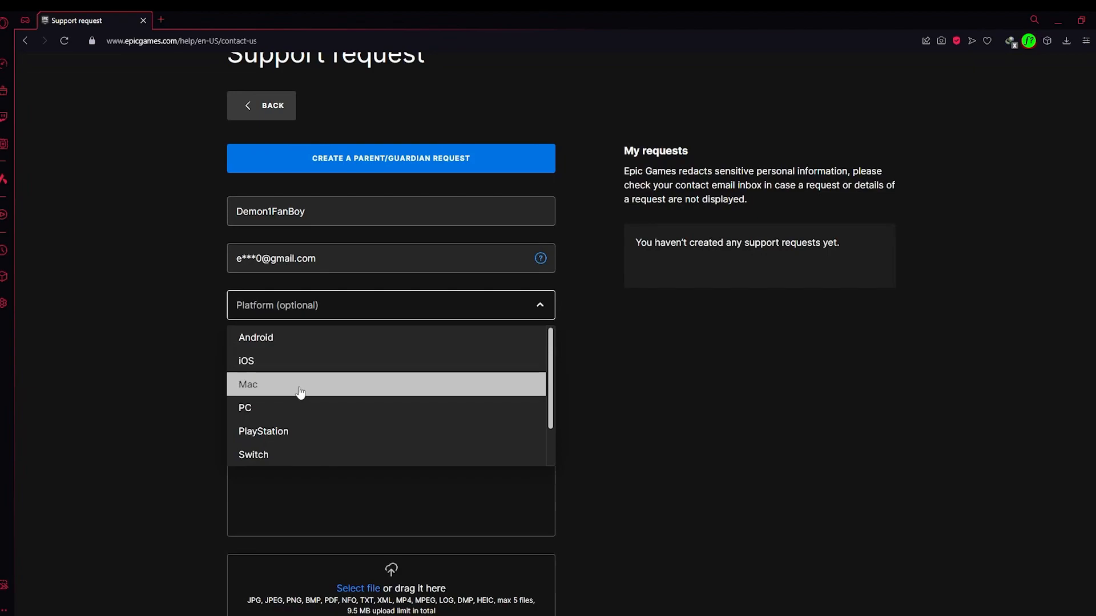
mouse_move(304, 435)
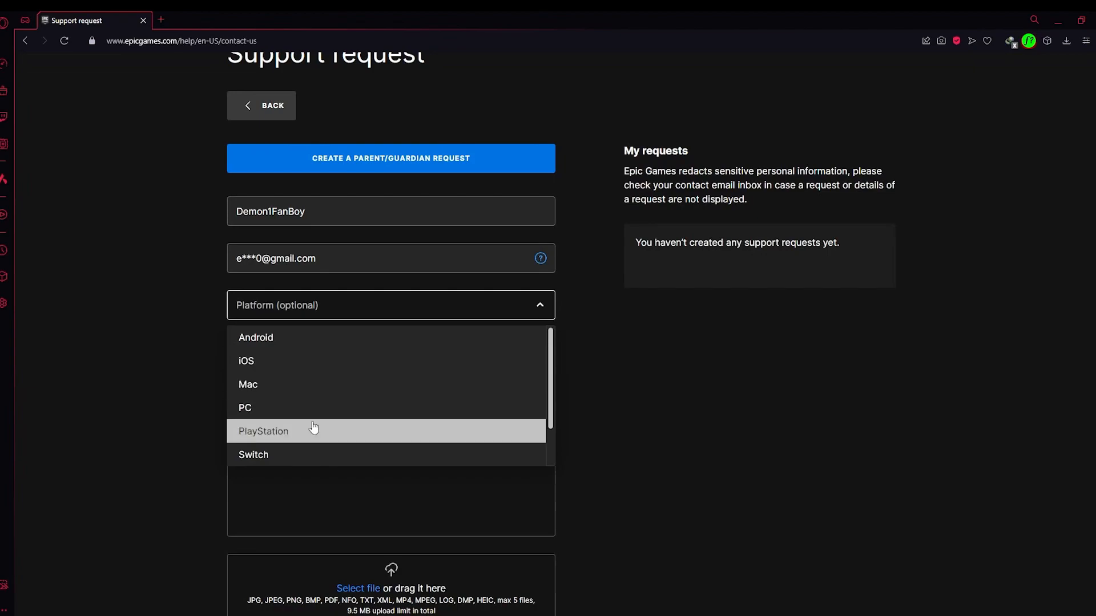
mouse_move(332, 428)
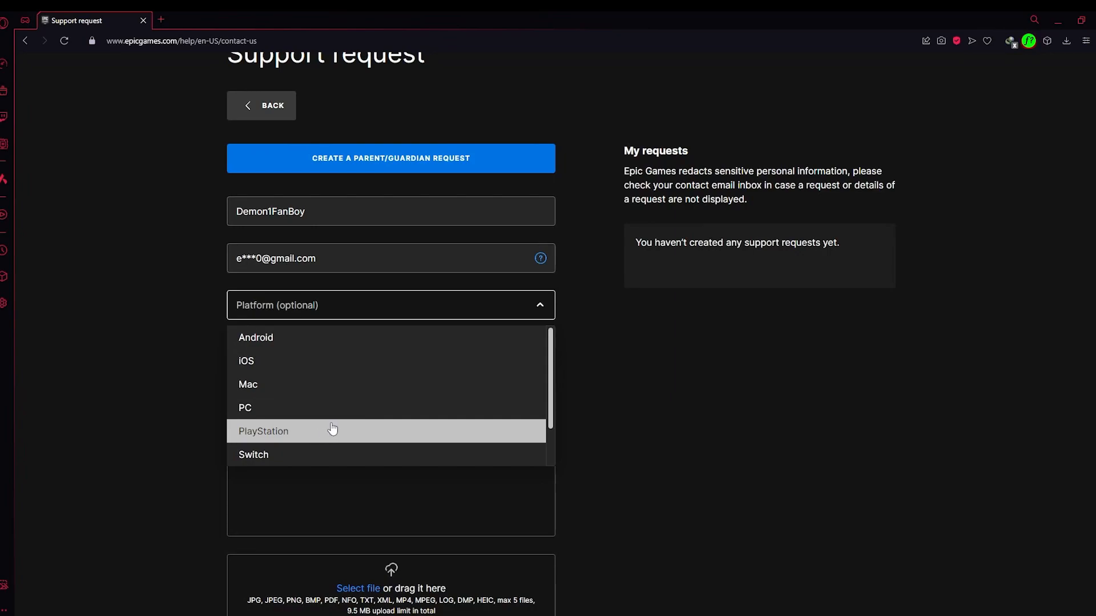
mouse_move(287, 407)
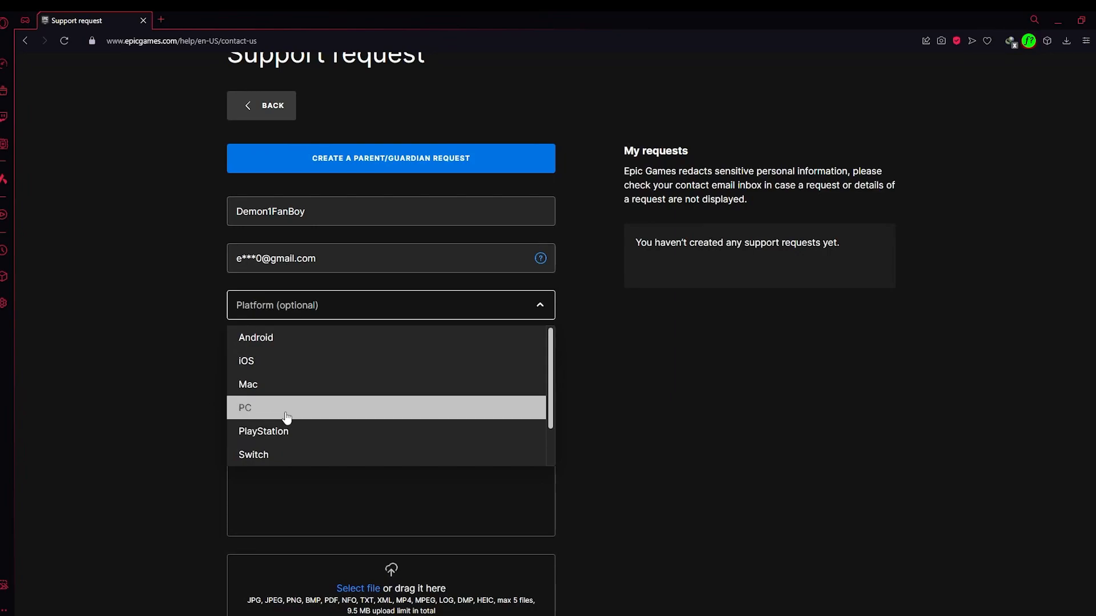
mouse_move(300, 434)
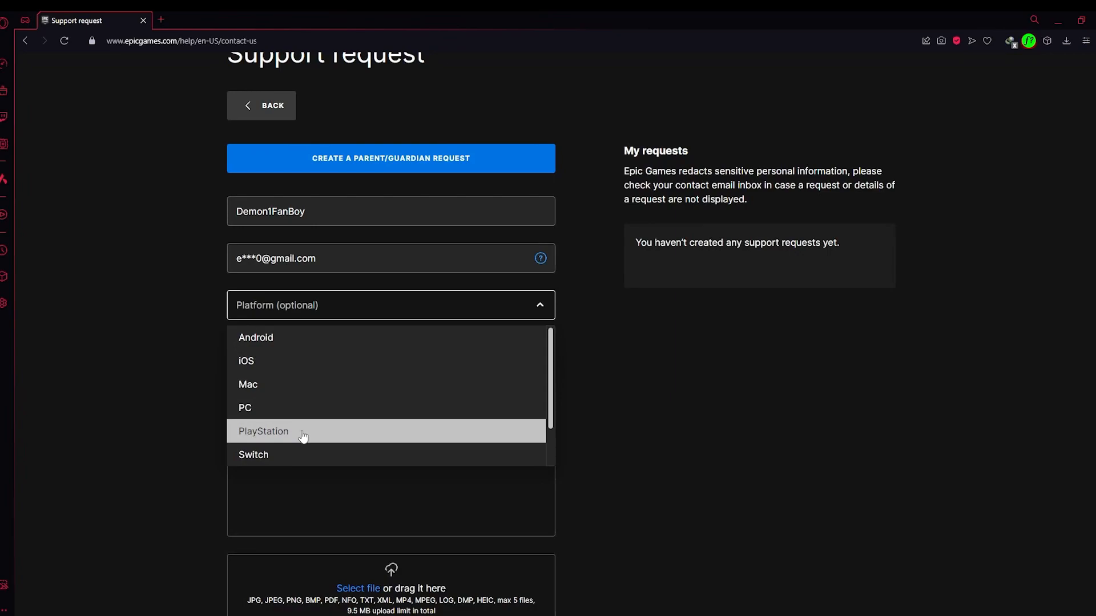
click(263, 431)
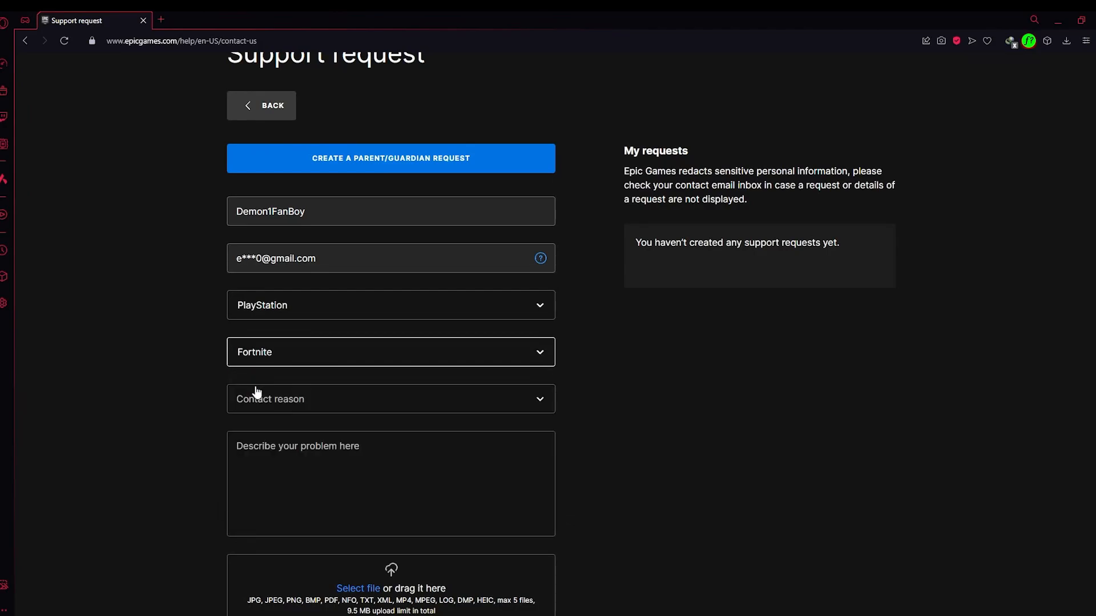
Choose Other as the contact reason and focus the empty problem description box
click(391, 400)
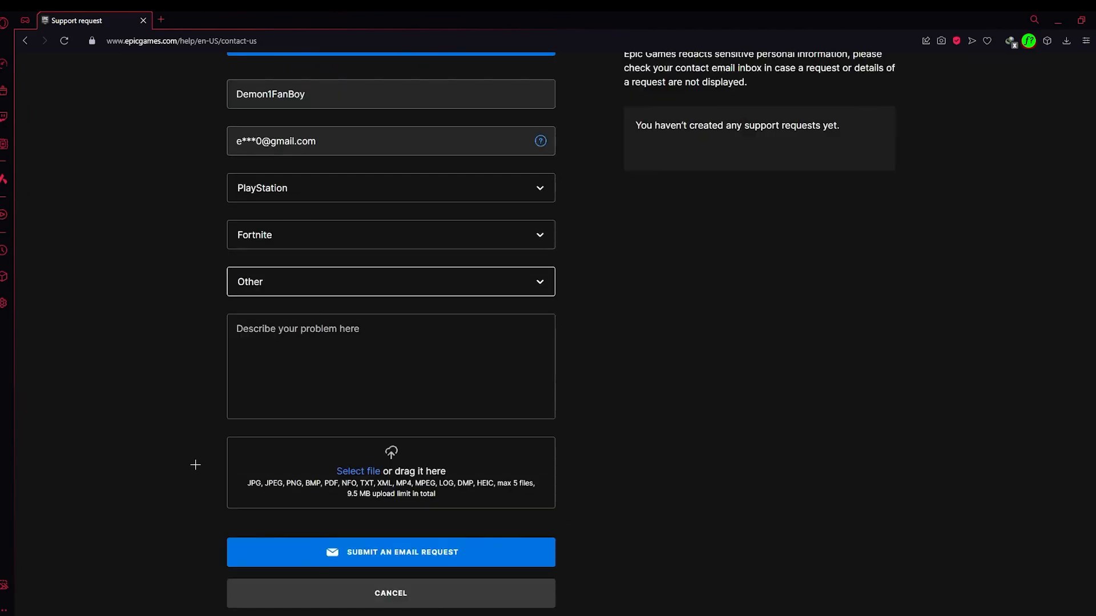
click(390, 365)
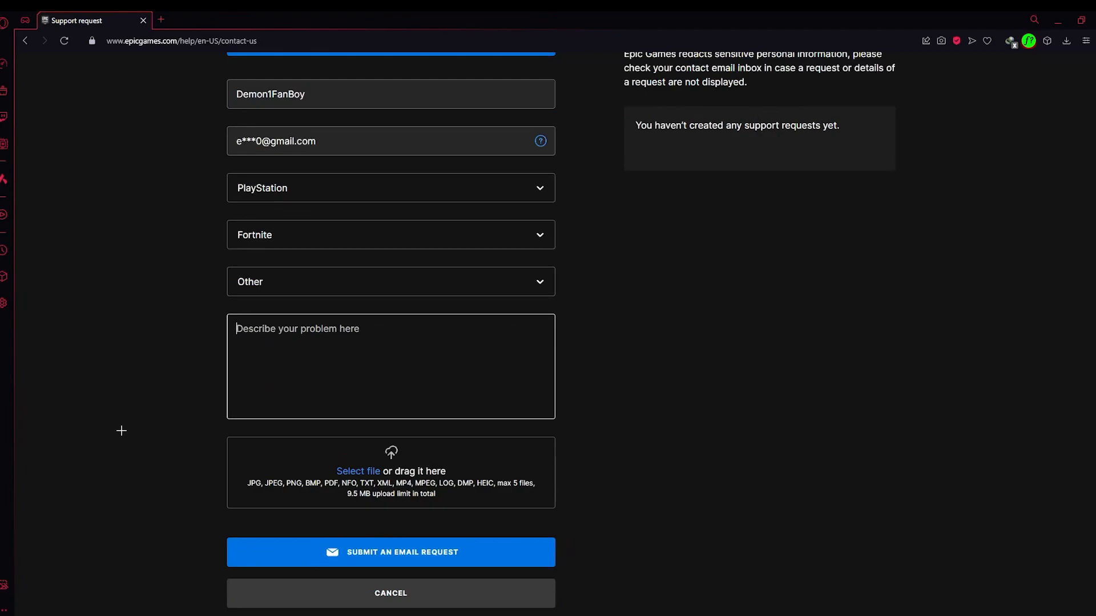
scroll(down, 3)
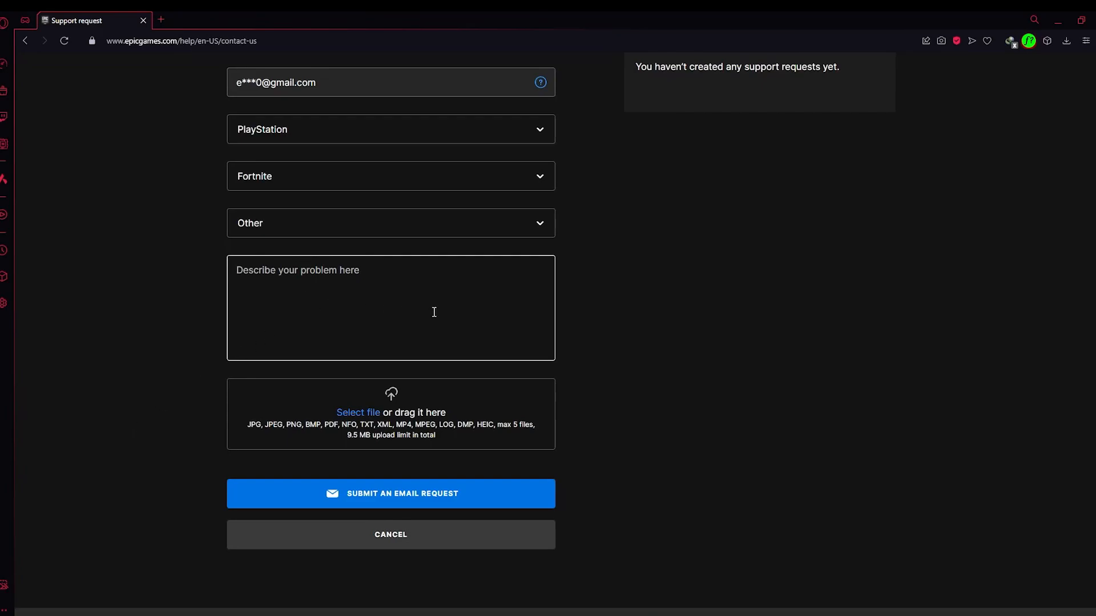
mouse_move(340, 287)
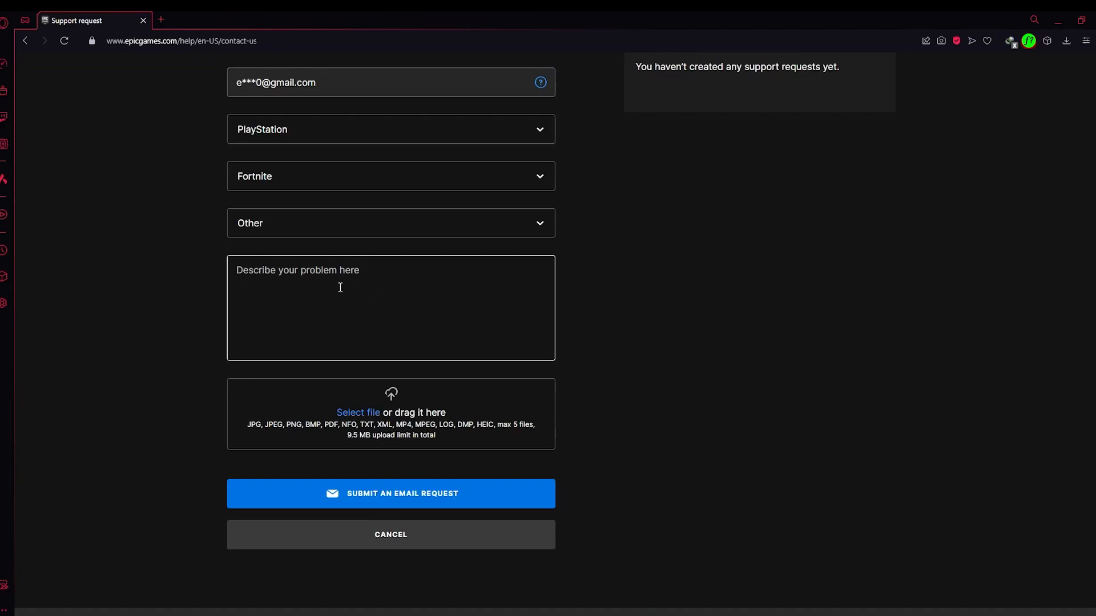
scroll(down, 3)
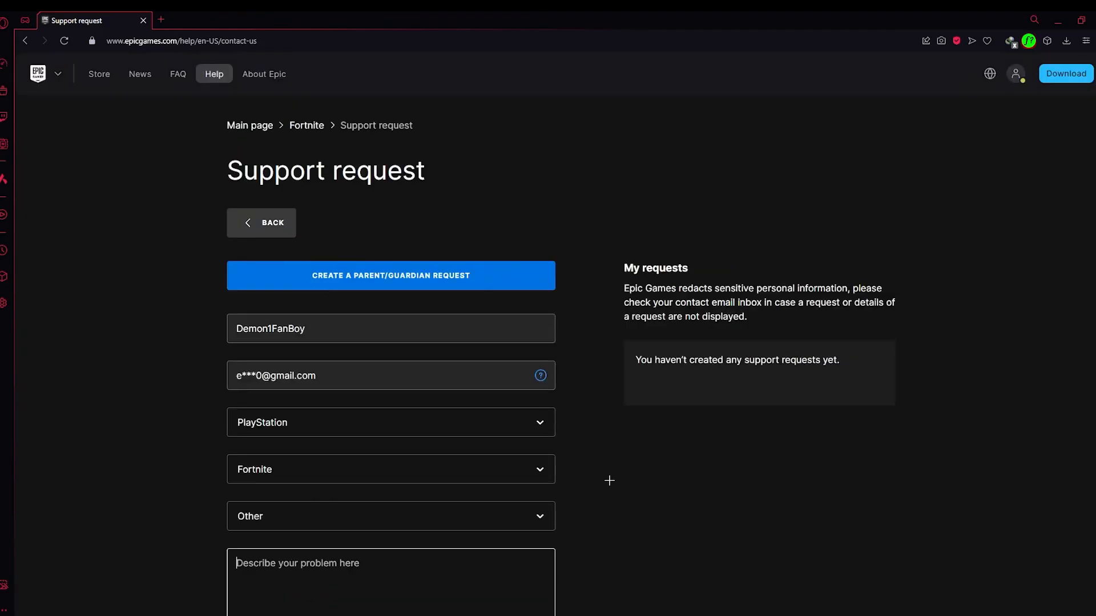
mouse_move(595, 525)
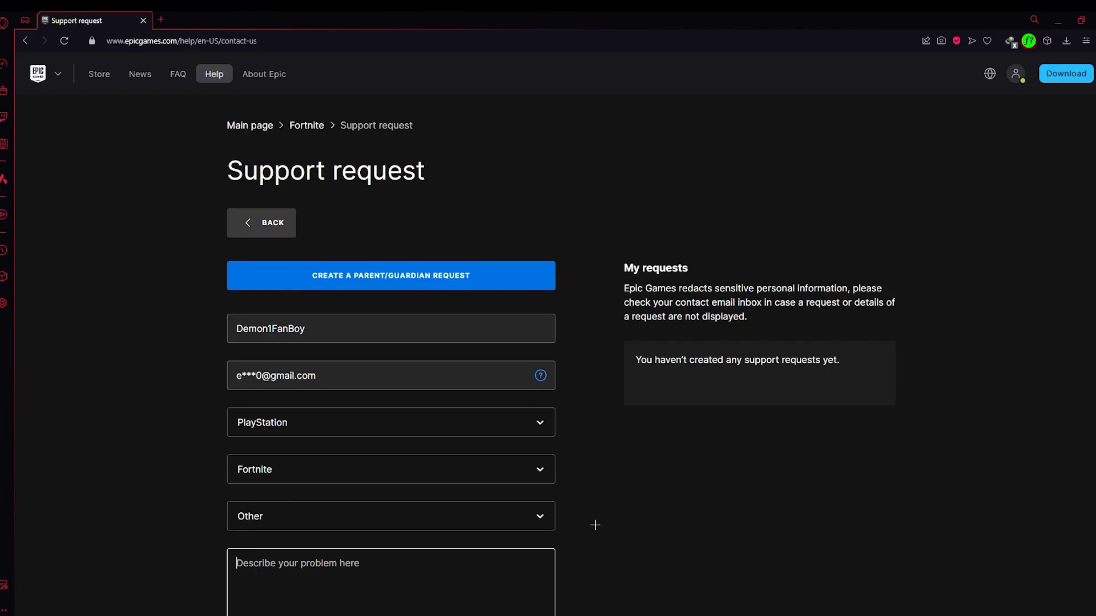
scroll(down, 3)
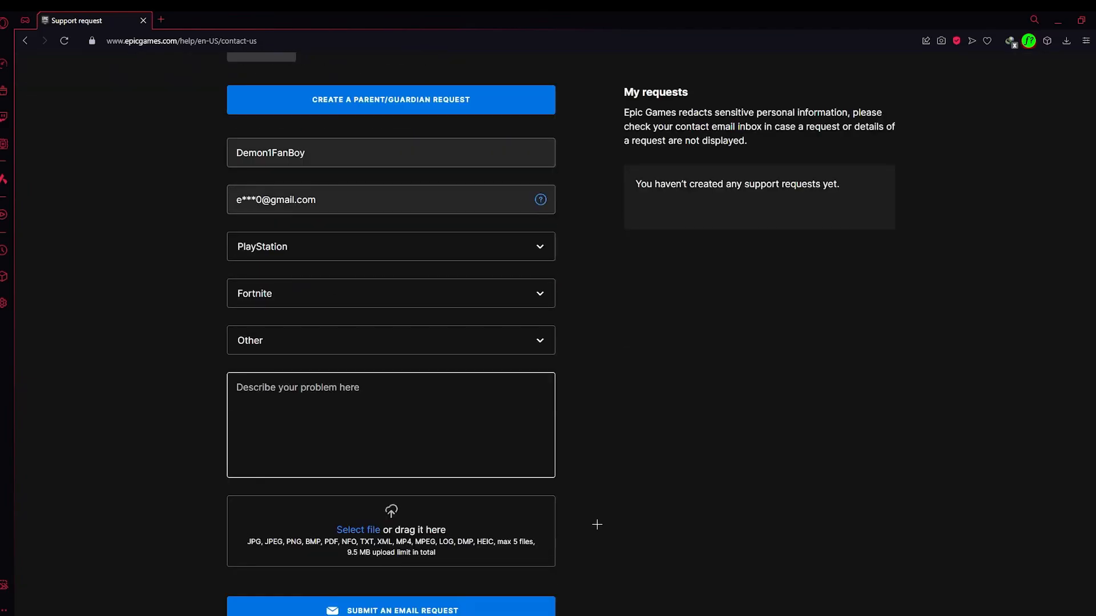